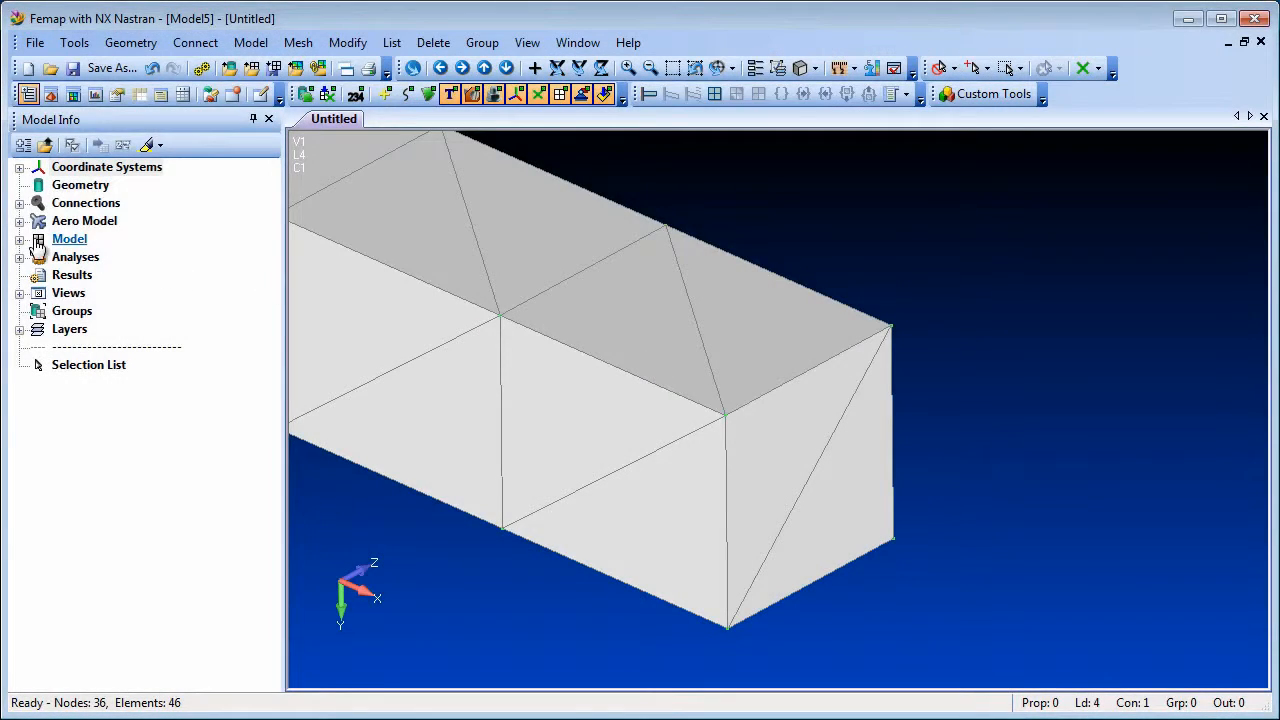
Expand the Model node and its Elements branch to list elements By Type and By Shape
click(20, 238)
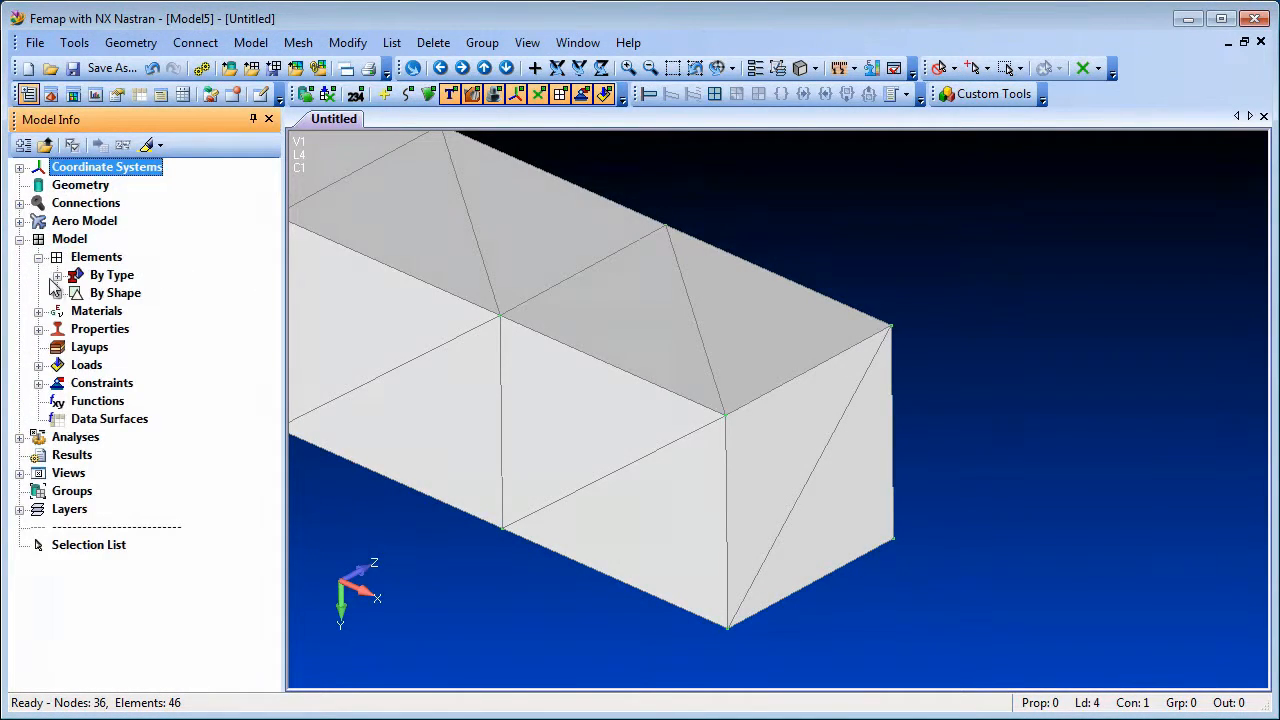
click(57, 292)
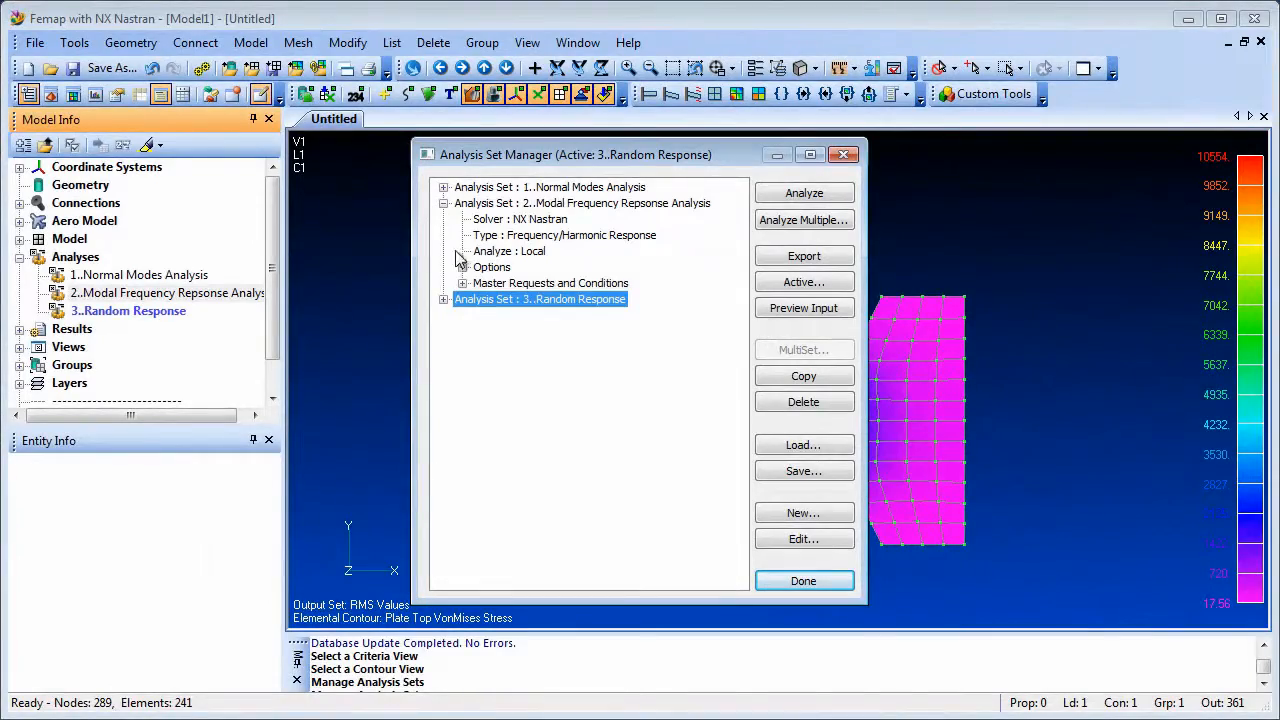
Expand Analysis Set 2's Options to list Executive/Solution, Bulk Data and Dynamics categories
click(463, 267)
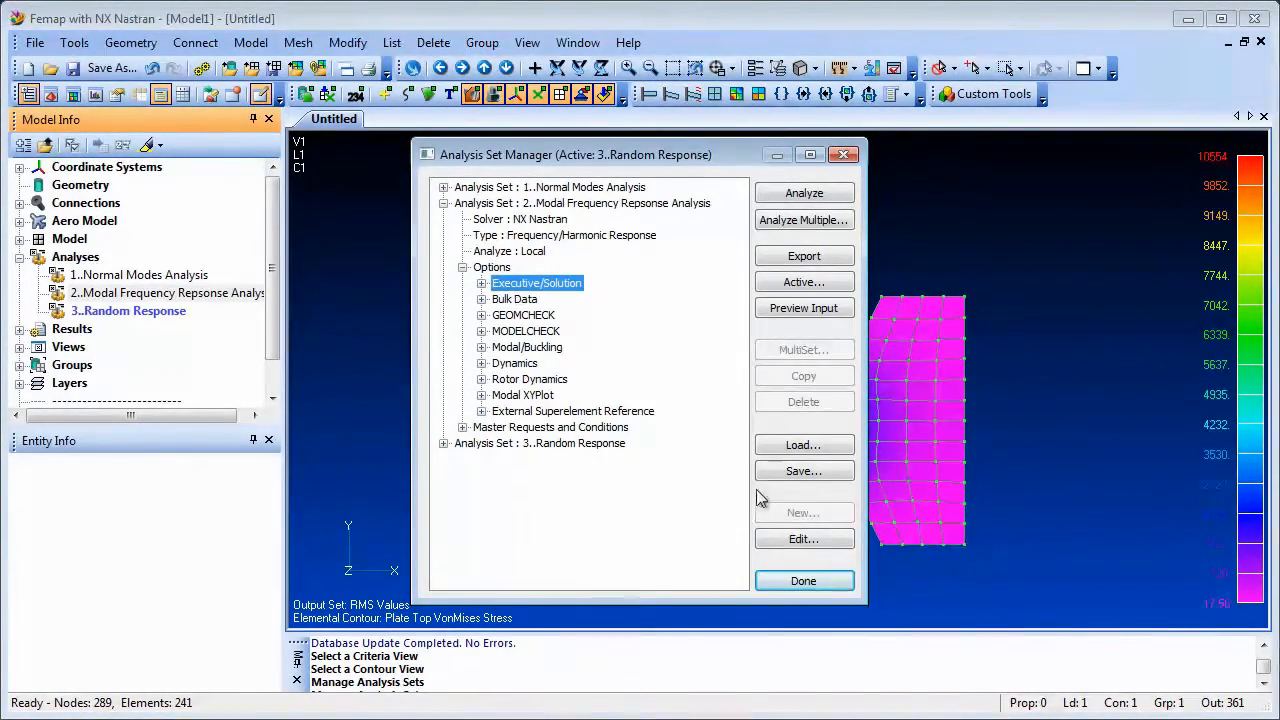
click(803, 538)
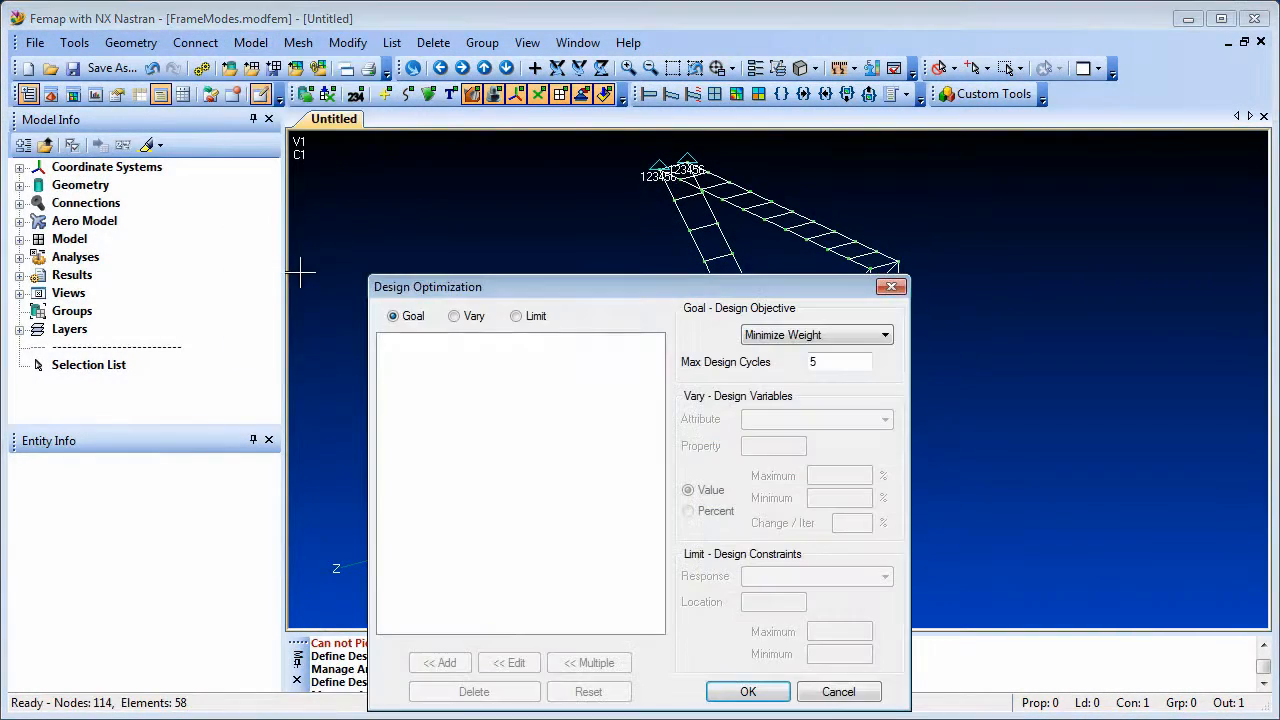
Close the 90–110 mode 1 limit dialog and expand the DesignOpt set's Design Optimization options
click(516, 316)
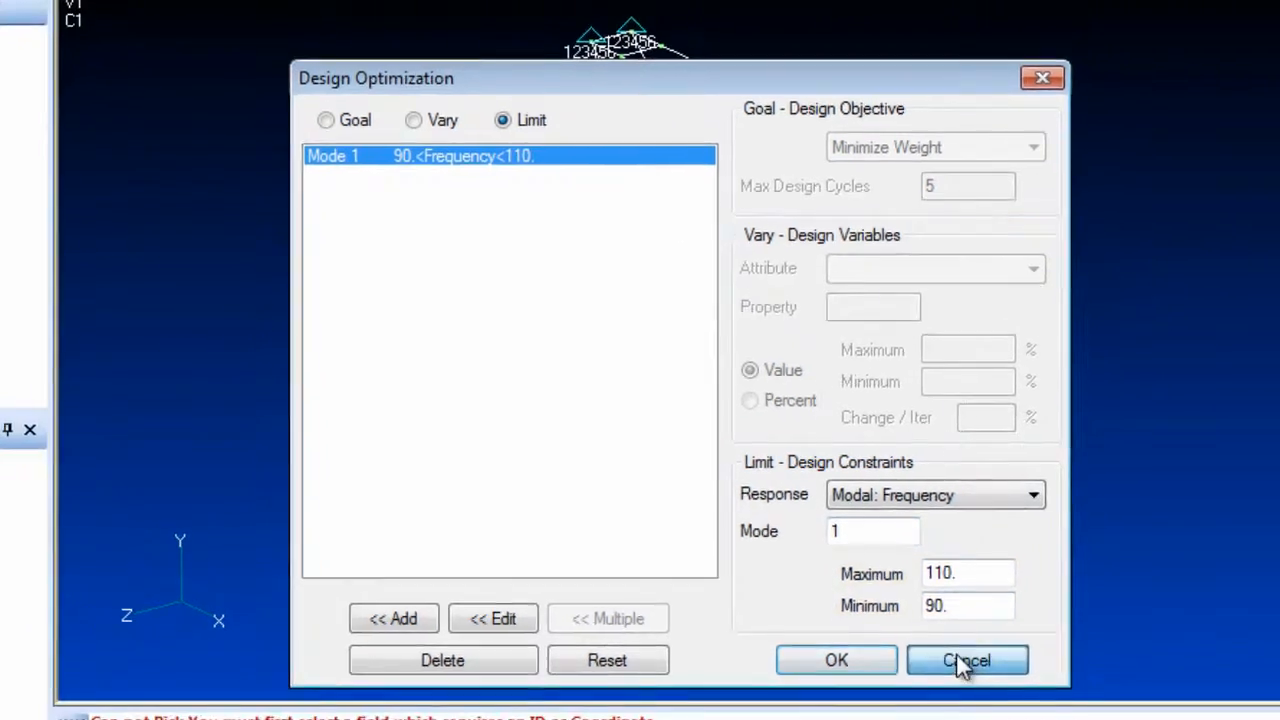
click(966, 660)
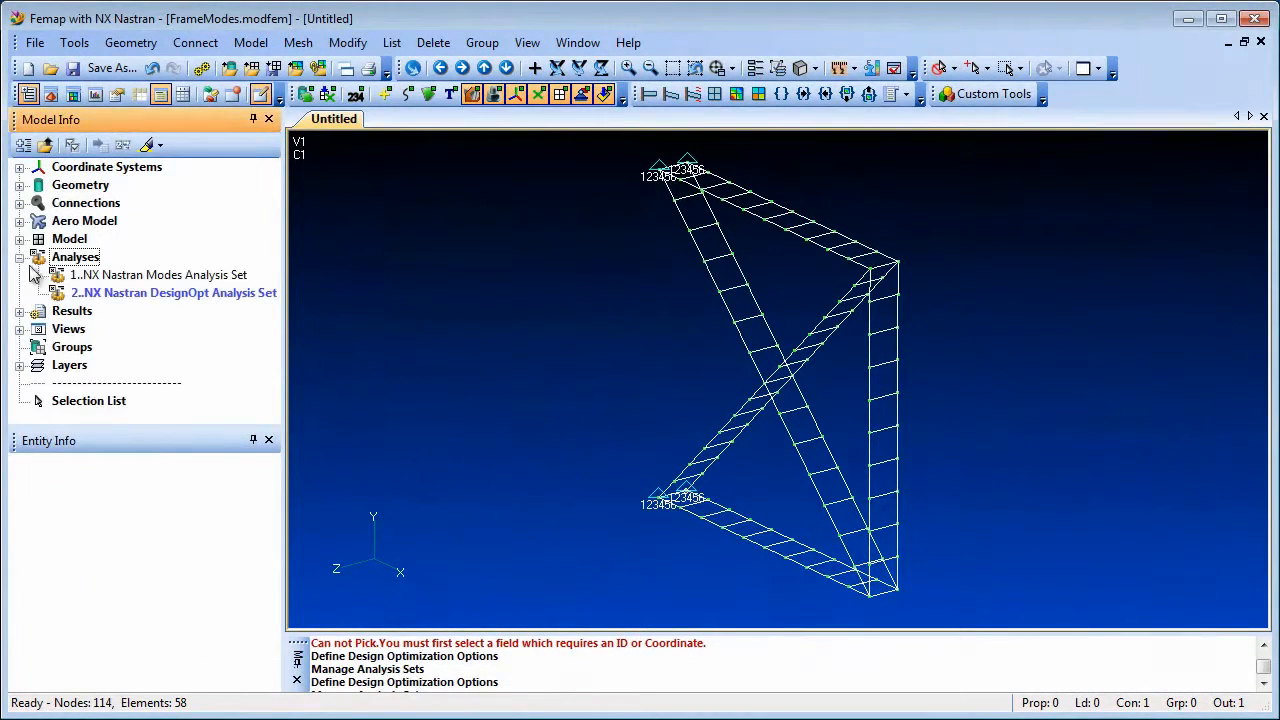
right_click(170, 292)
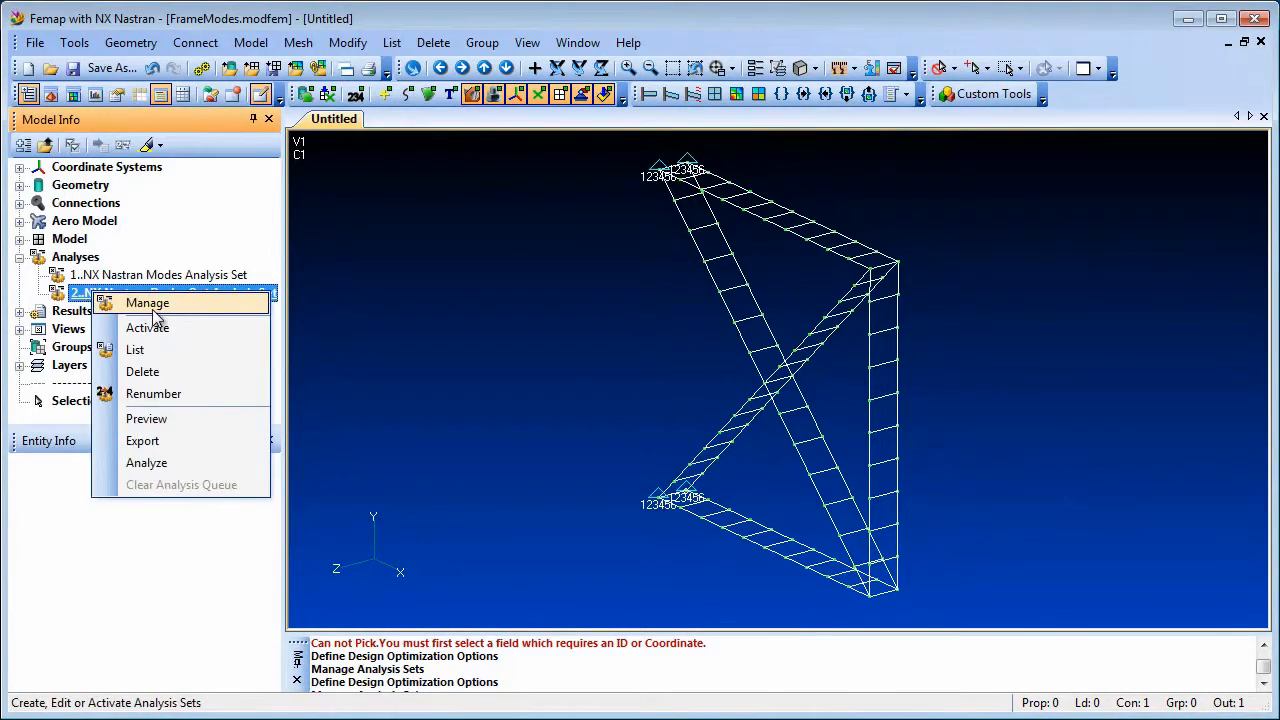
click(147, 303)
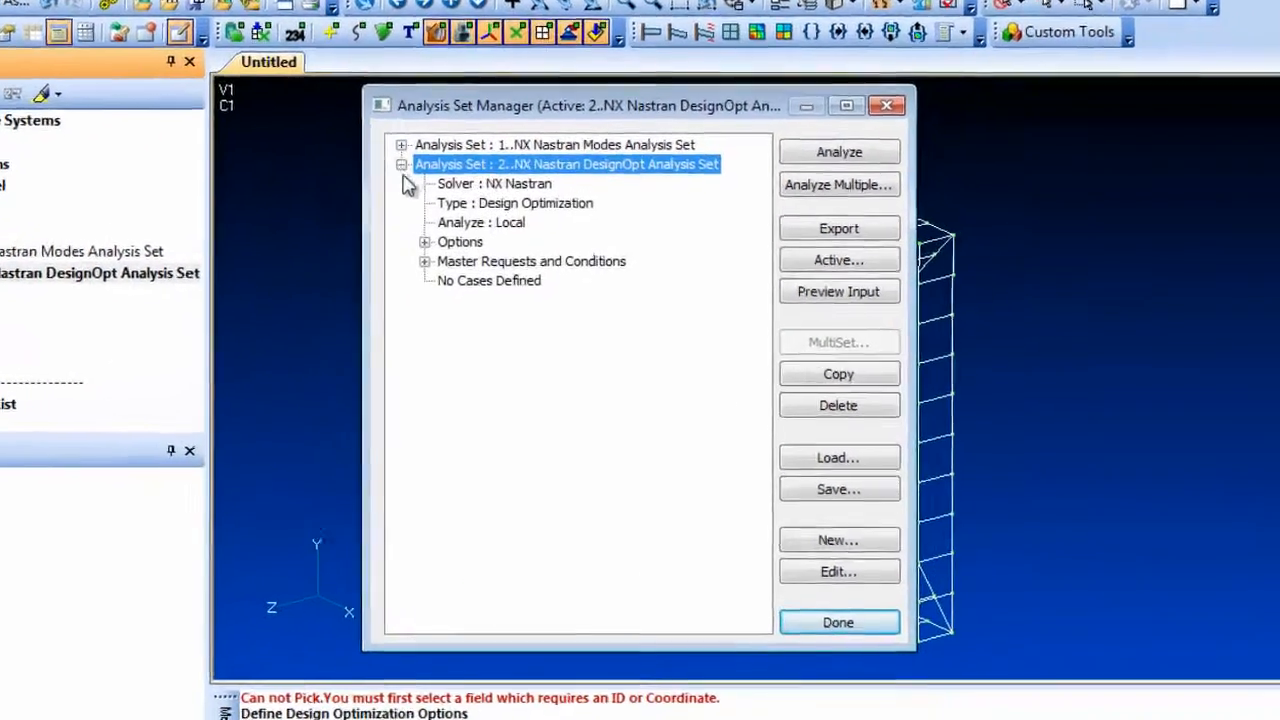
click(424, 241)
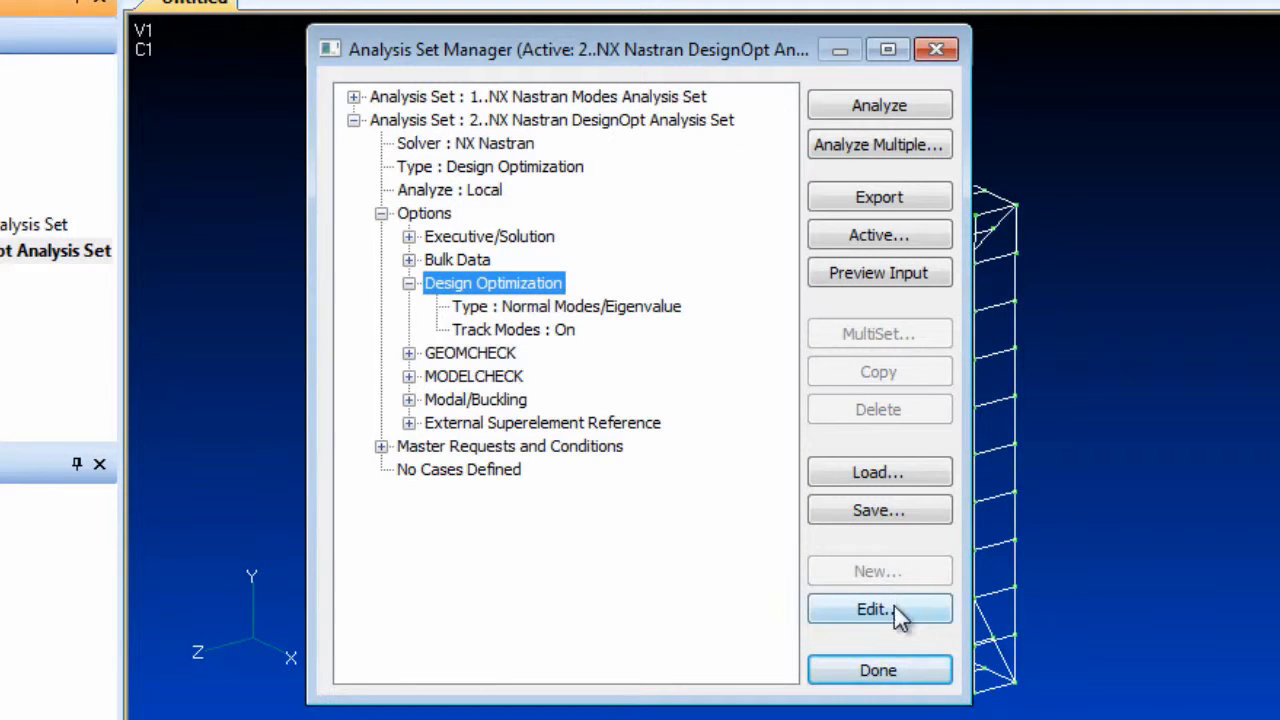
click(878, 609)
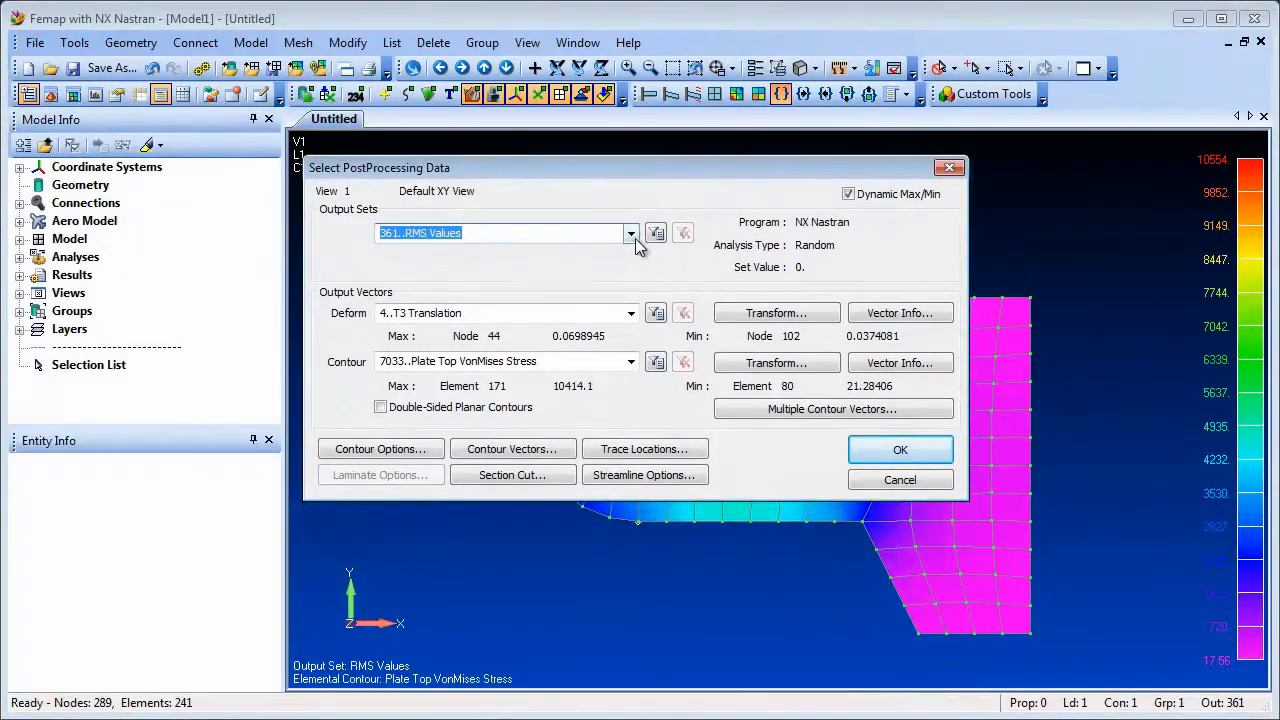
Open the Output Sets dropdown in Select PostProcessing Data to browse available sets
click(630, 232)
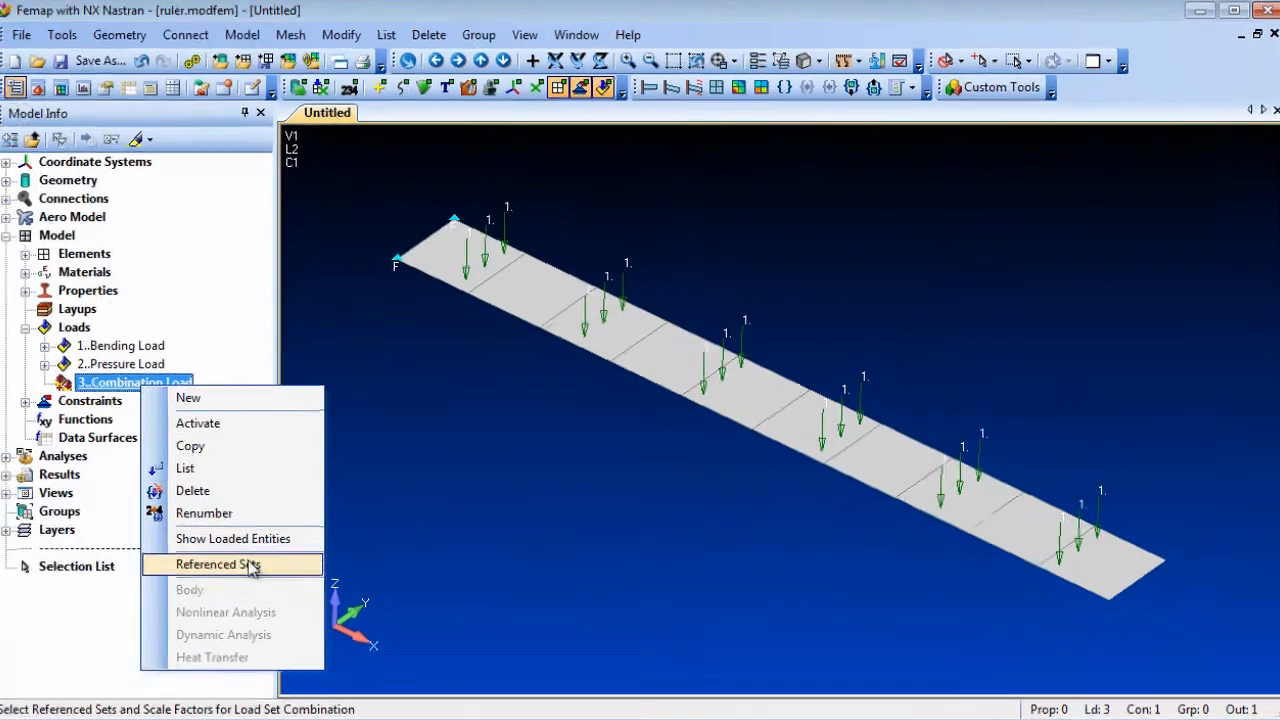
Reference Bending Load and Pressure Load in 3..Combination Load, then activate it
click(217, 564)
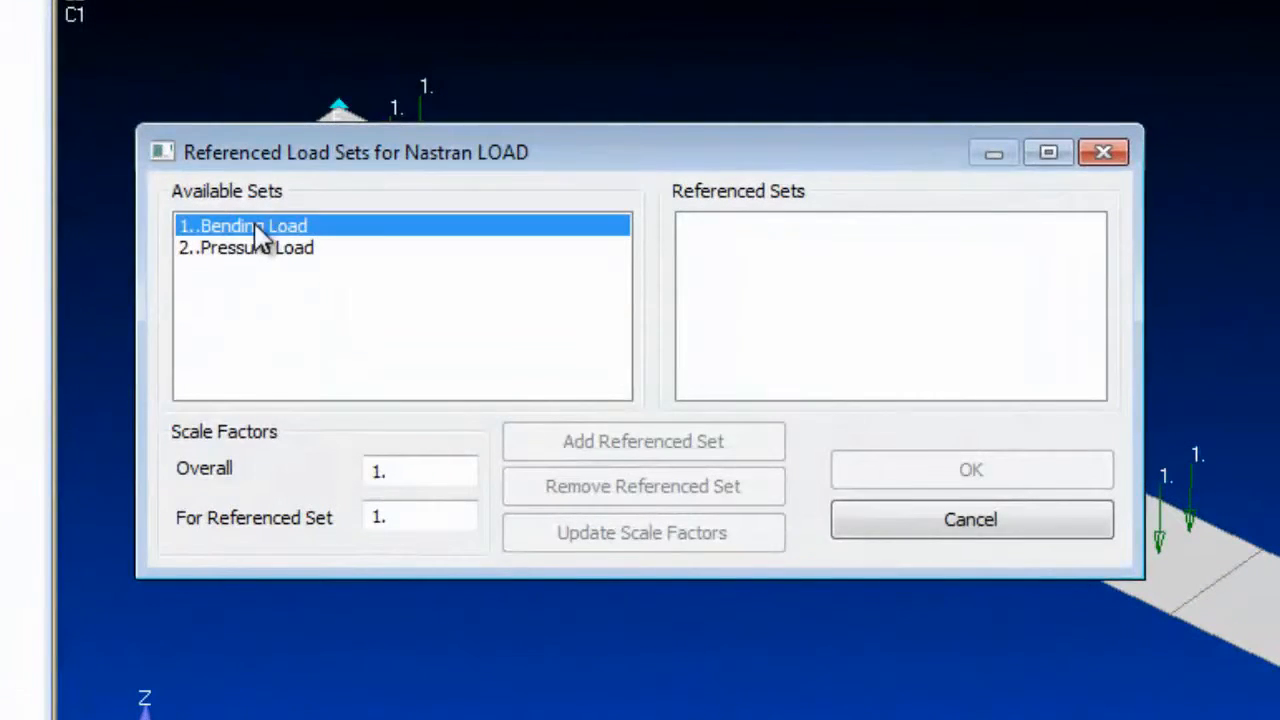
click(642, 441)
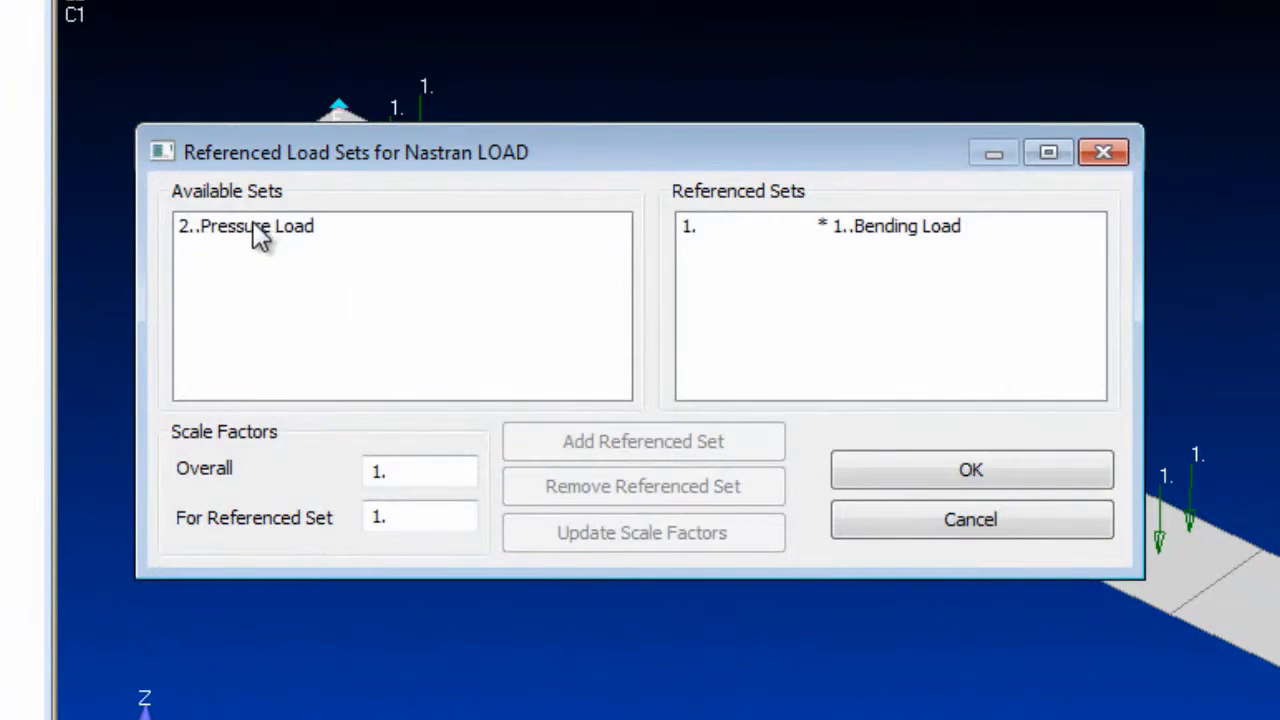
click(642, 441)
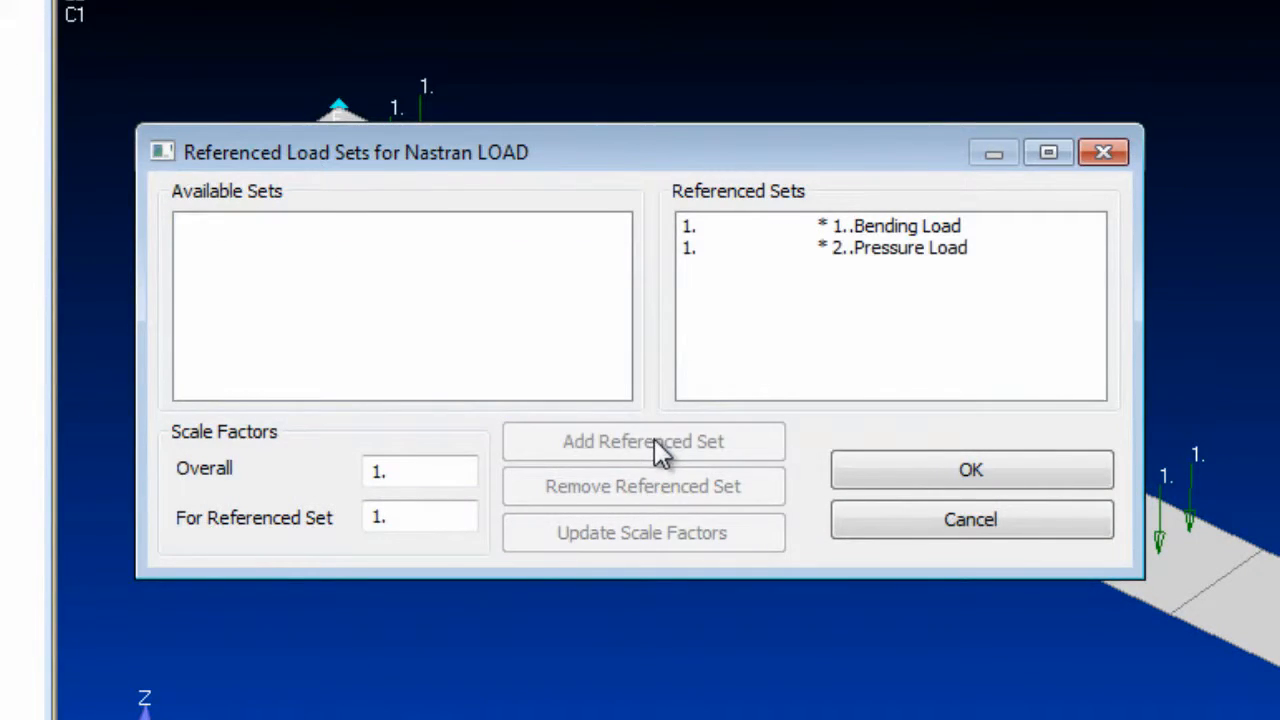
click(970, 470)
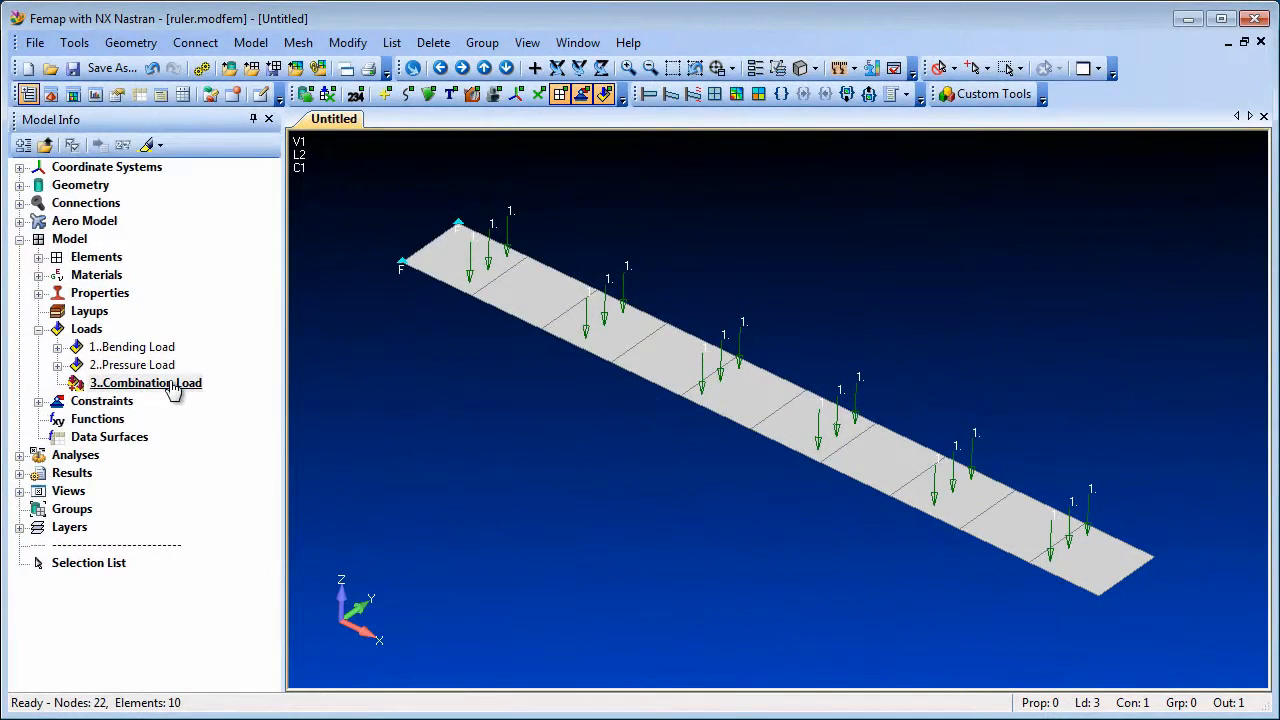
right_click(145, 383)
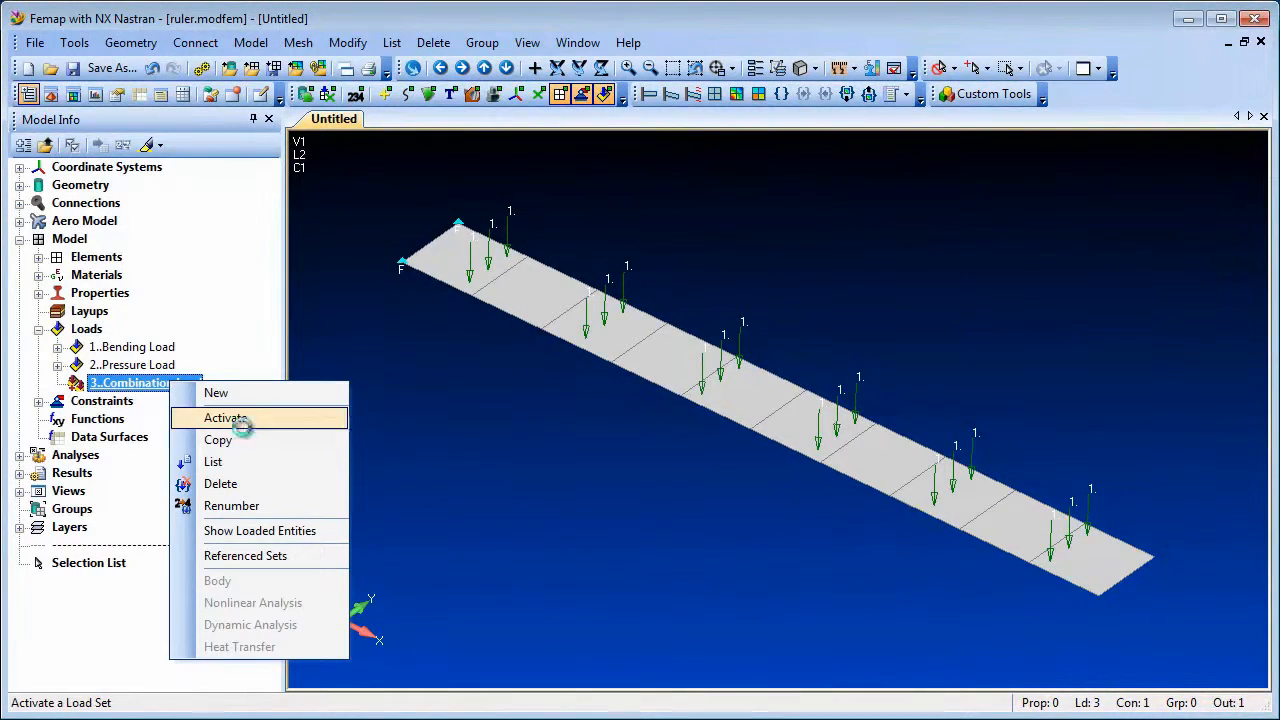
click(225, 417)
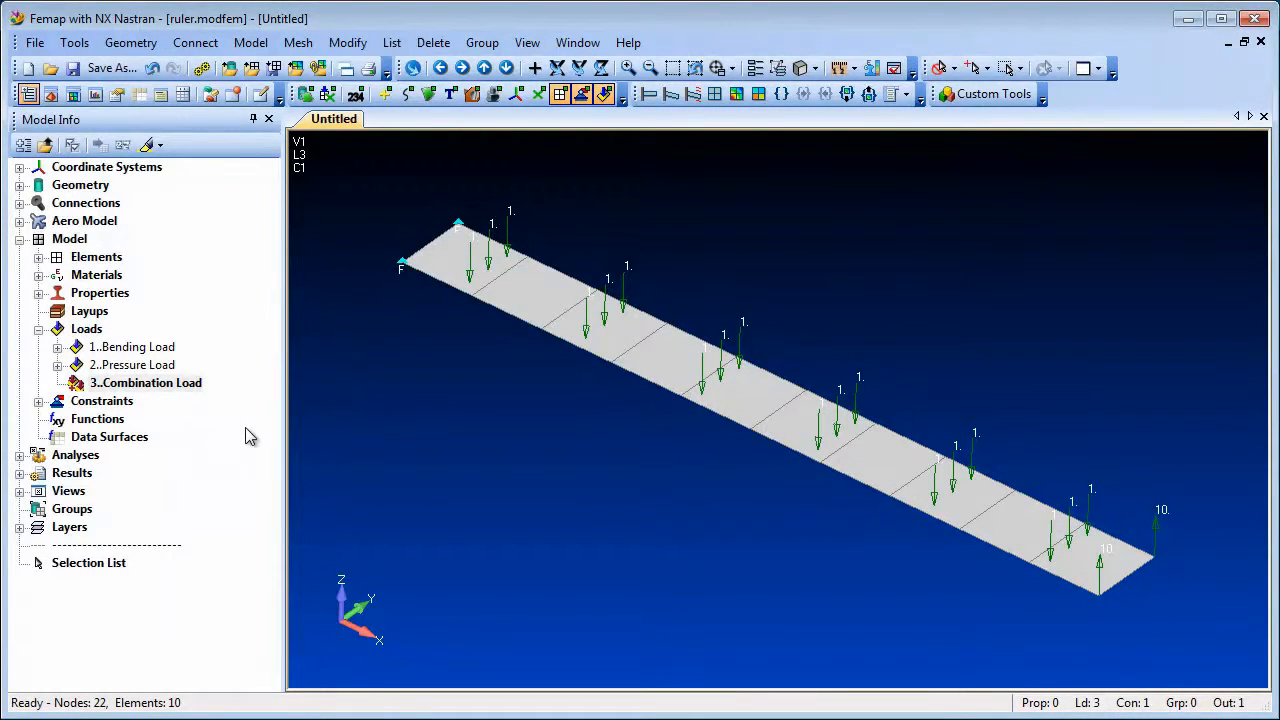